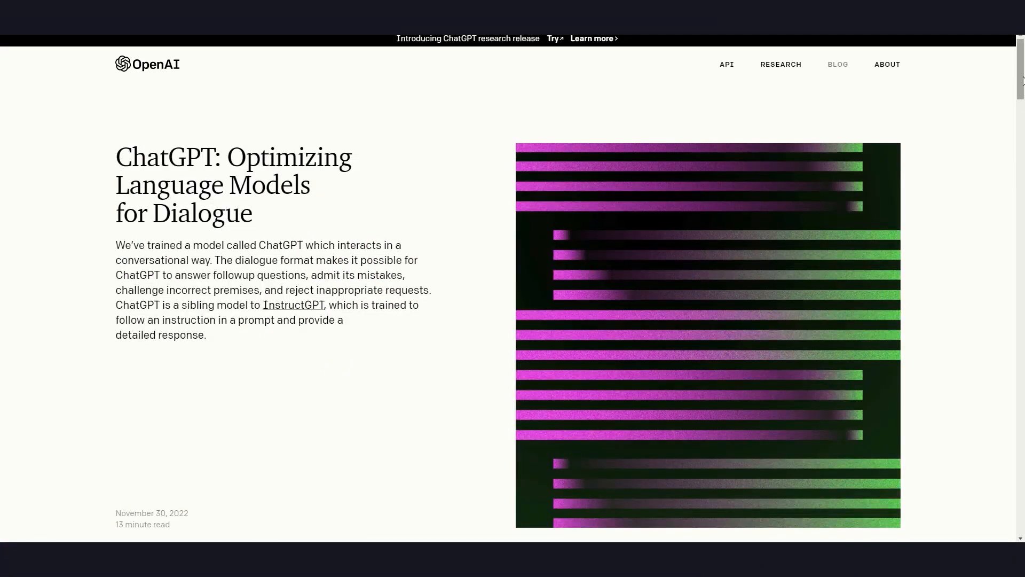
Scroll the ChatGPT announcement past the intro and Try ChatGPT button to the Samples.
scroll("down", 3)
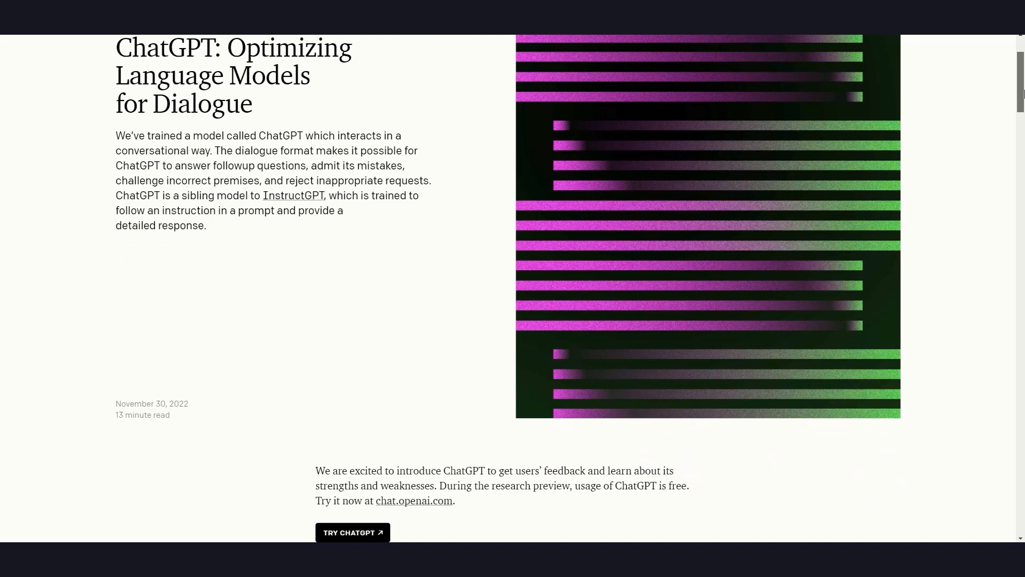
scroll("down", 3)
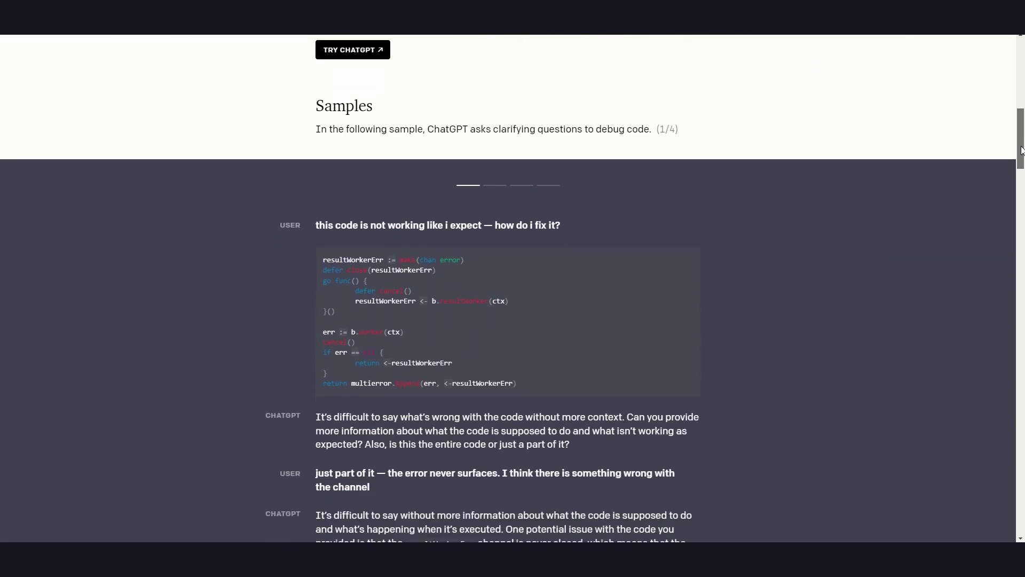
scroll("down", 3)
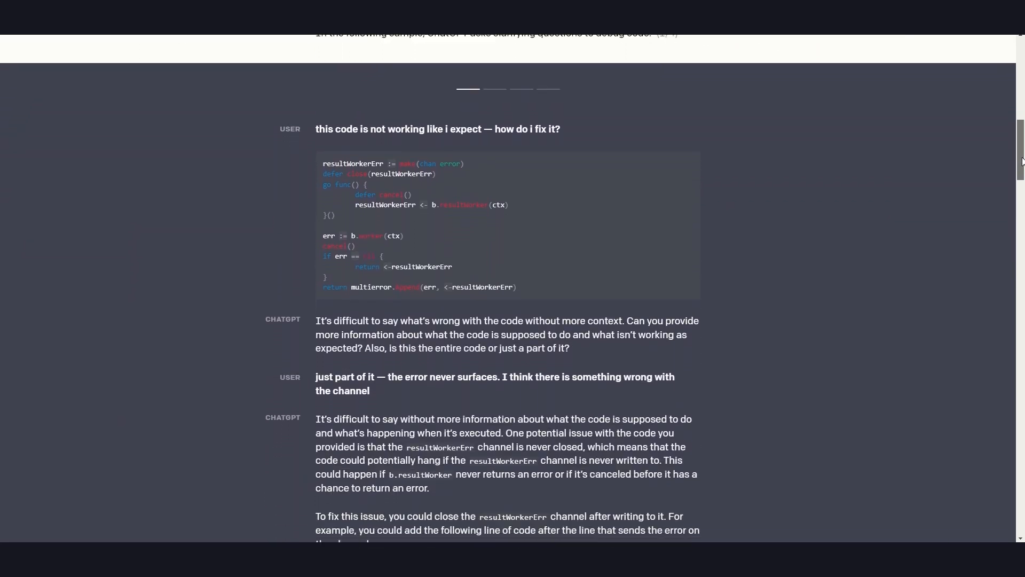
scroll("down", 3)
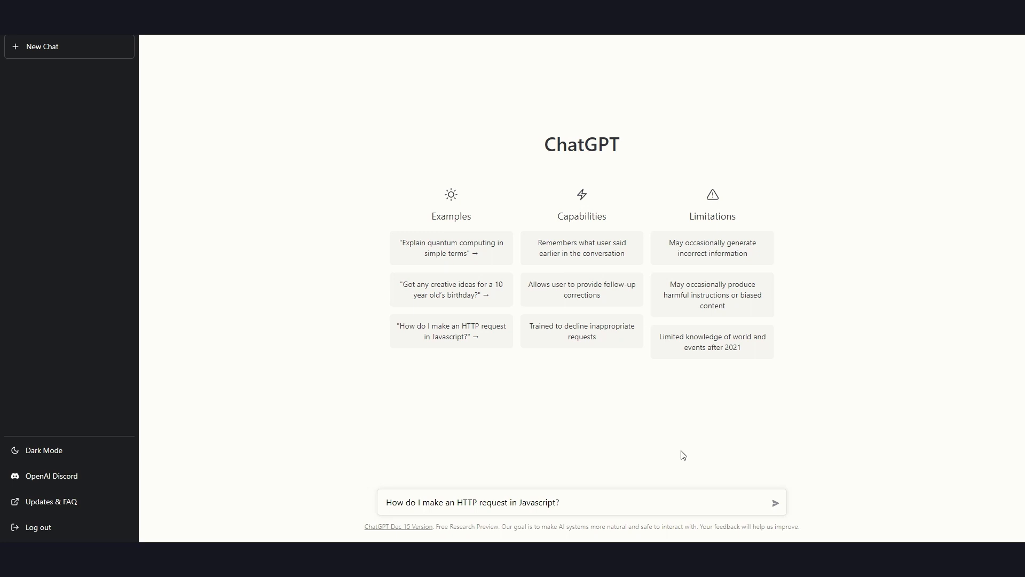
left_click(776, 503)
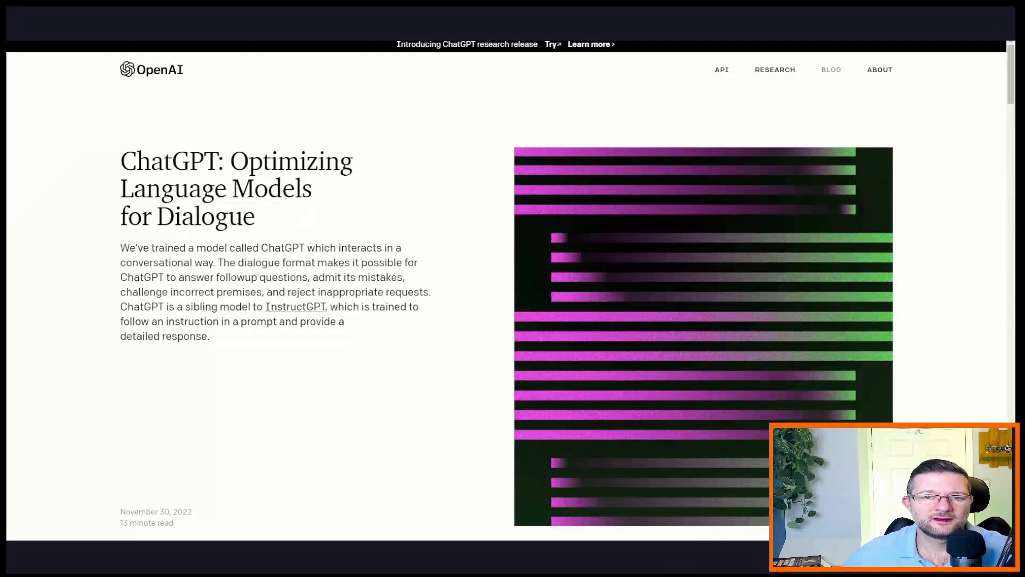
mouse_move(616, 356)
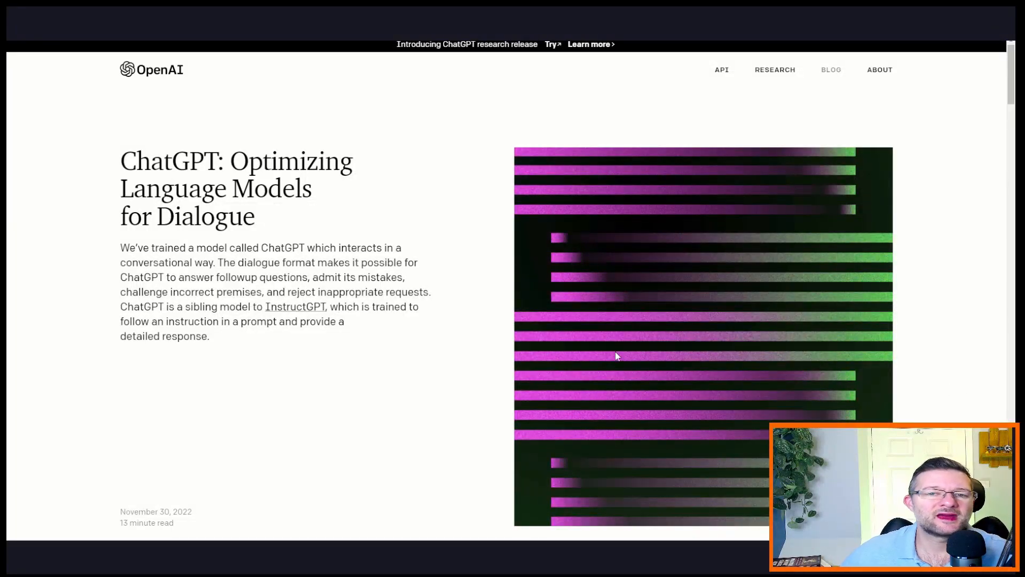
mouse_move(559, 217)
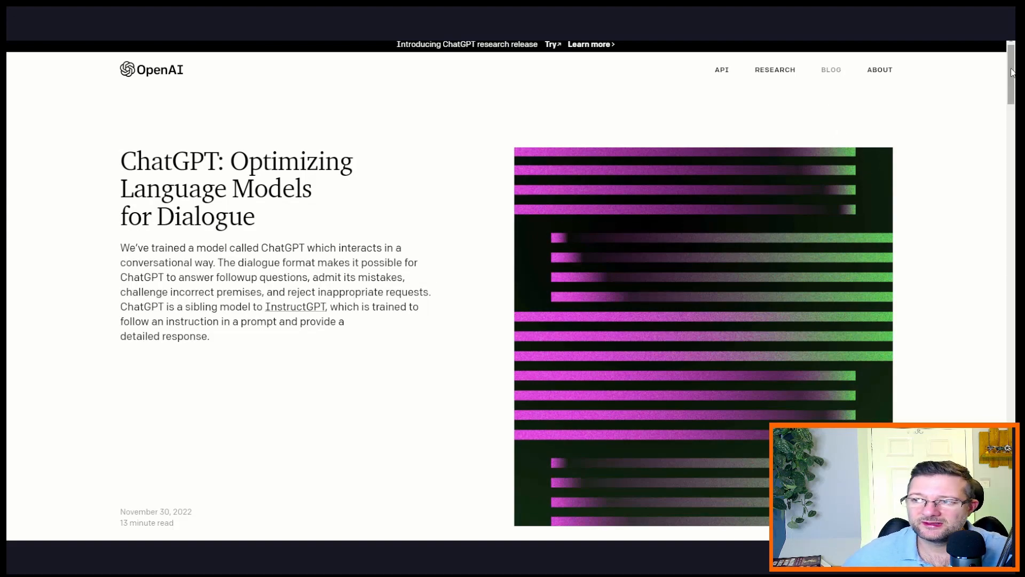
Launch ChatGPT via the TRY CHATGPT button and focus its empty message box.
scroll("down", 3)
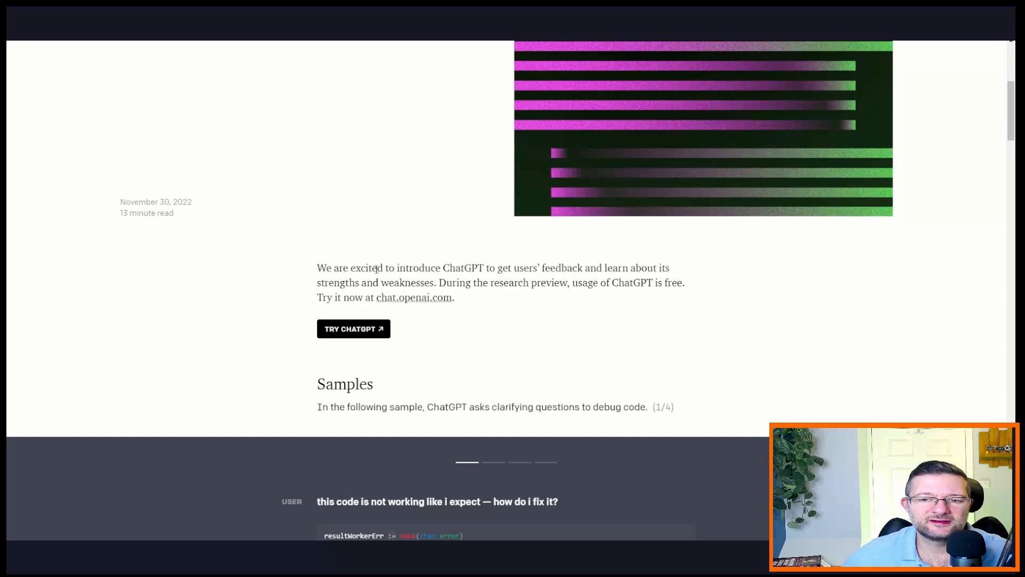
left_click(353, 329)
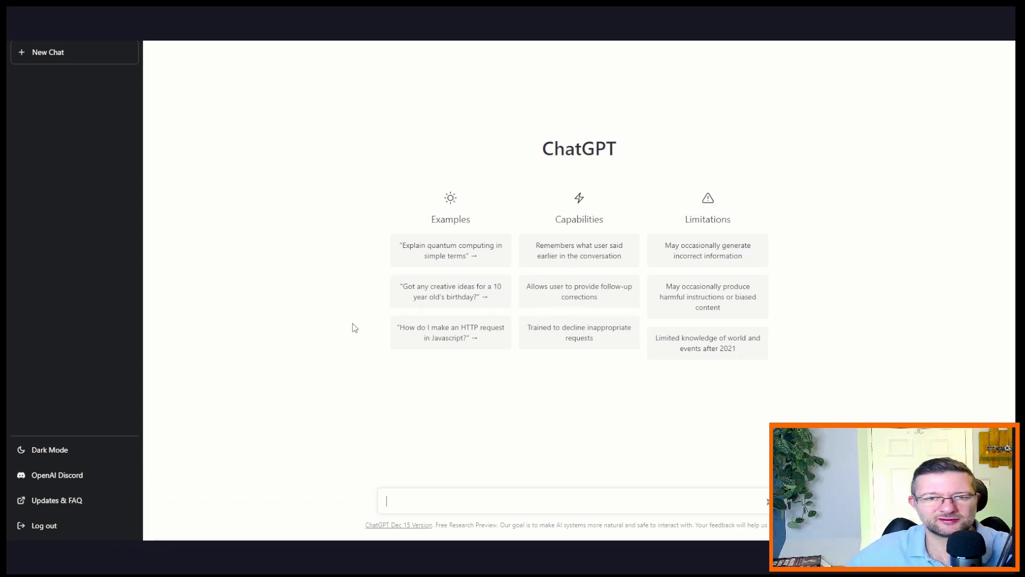
mouse_move(448, 329)
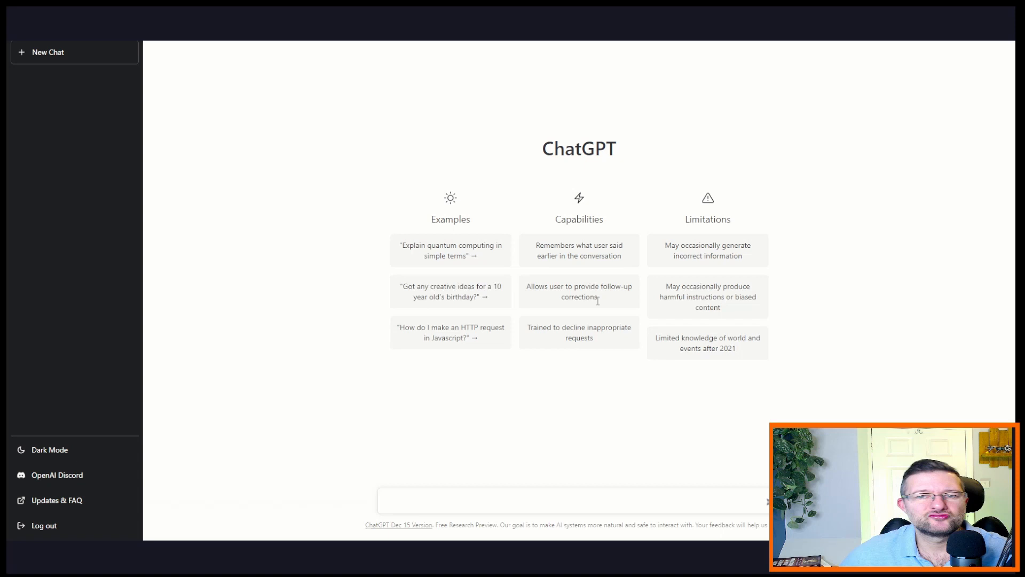
mouse_move(461, 497)
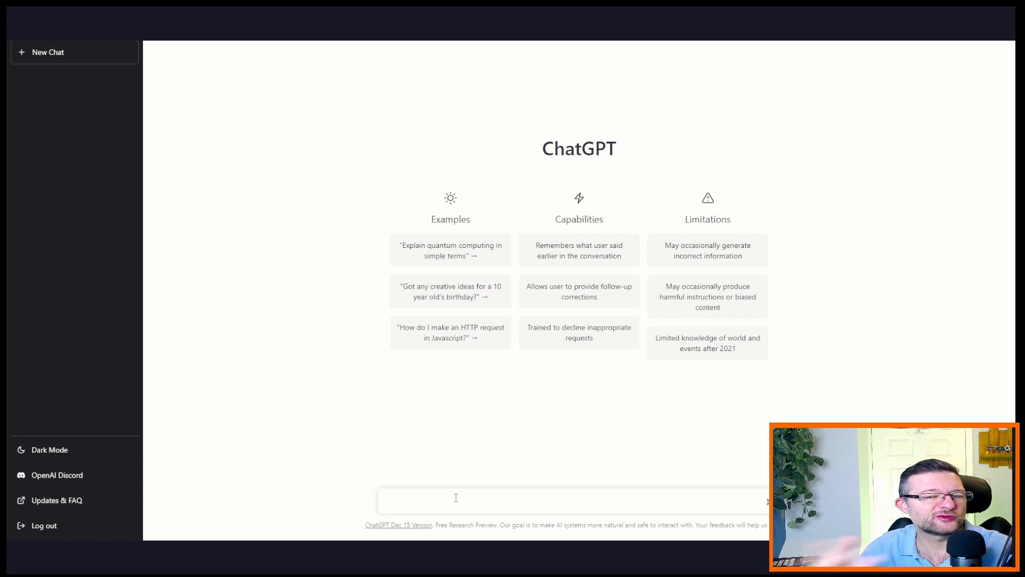
left_click(456, 500)
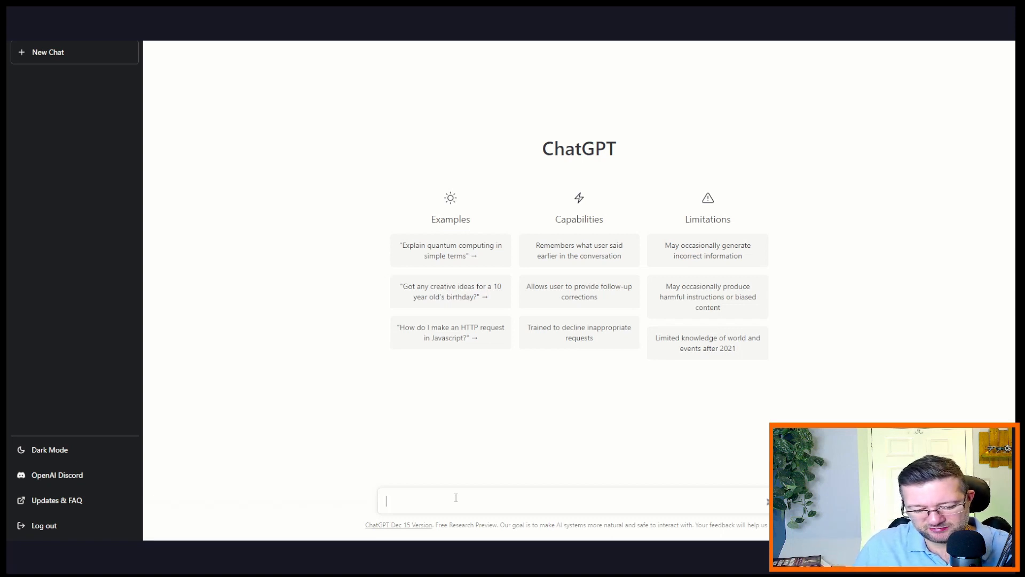
Send a request for a UI policy that hides some fields on a change record.
type("I want a")
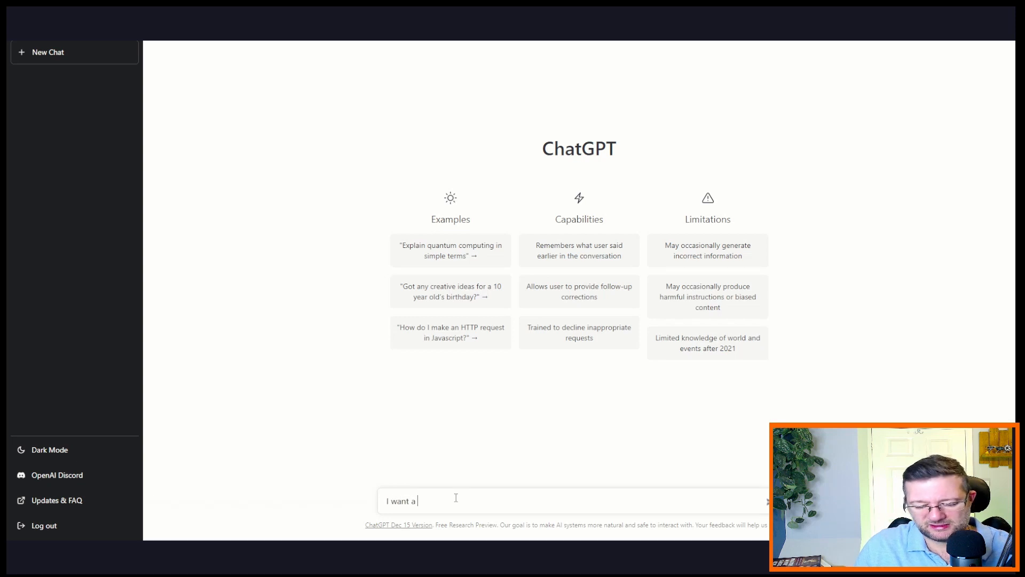
type("UI policy to hide")
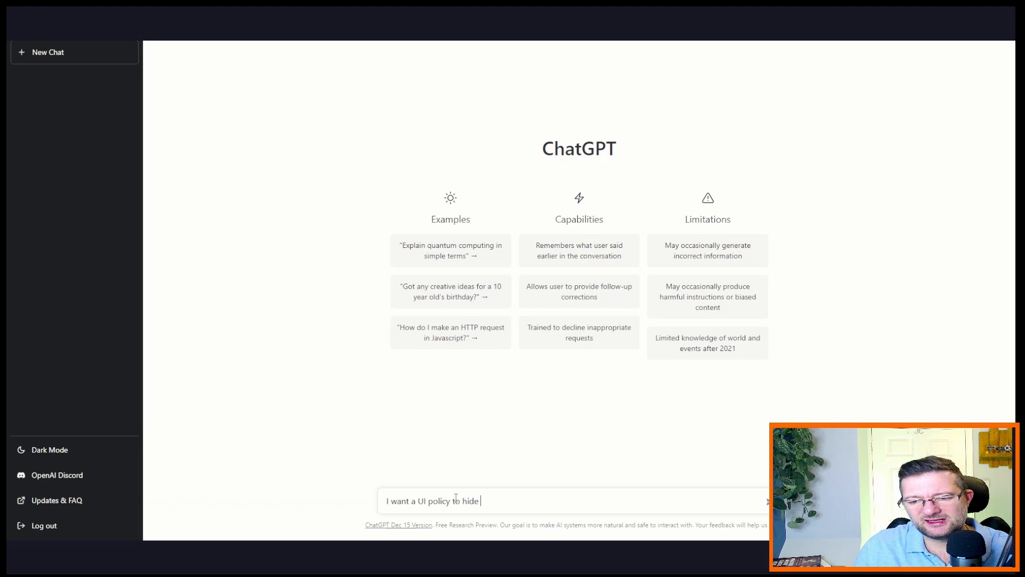
type("some fields on a c")
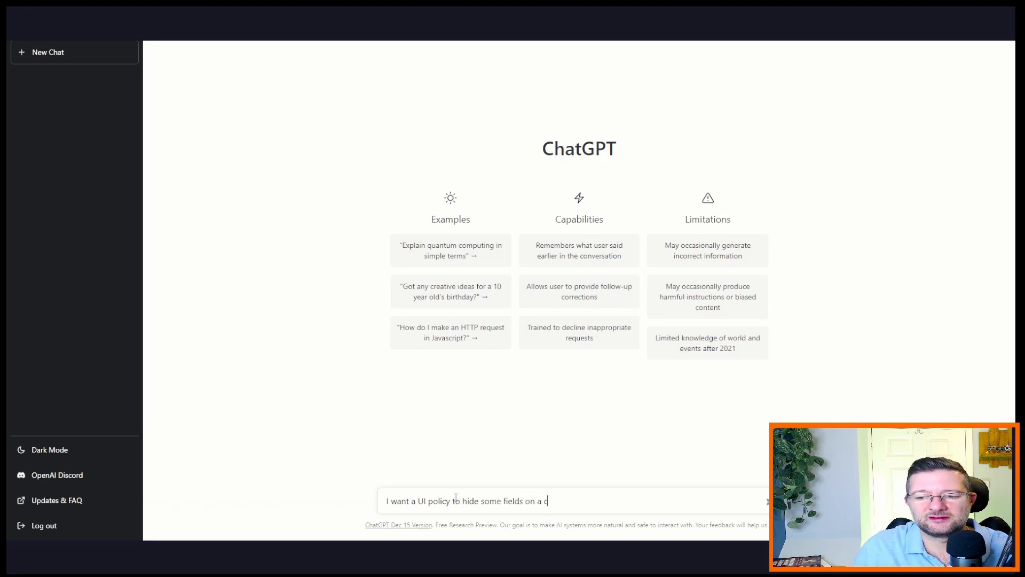
type("hange recor")
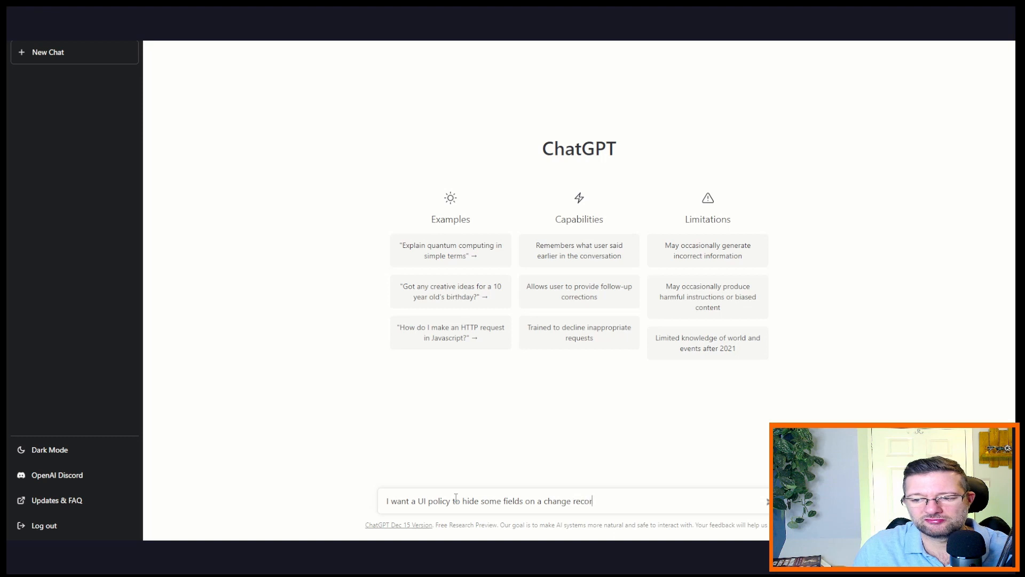
key("Enter")
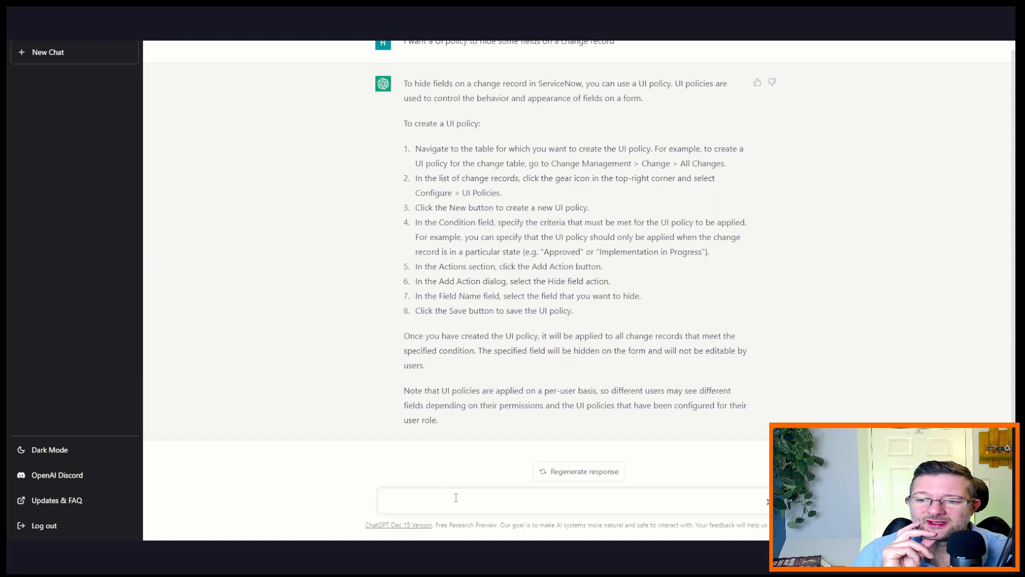
Send the follow-up 'why wouldn't I do that in a client script?'.
left_click(456, 500)
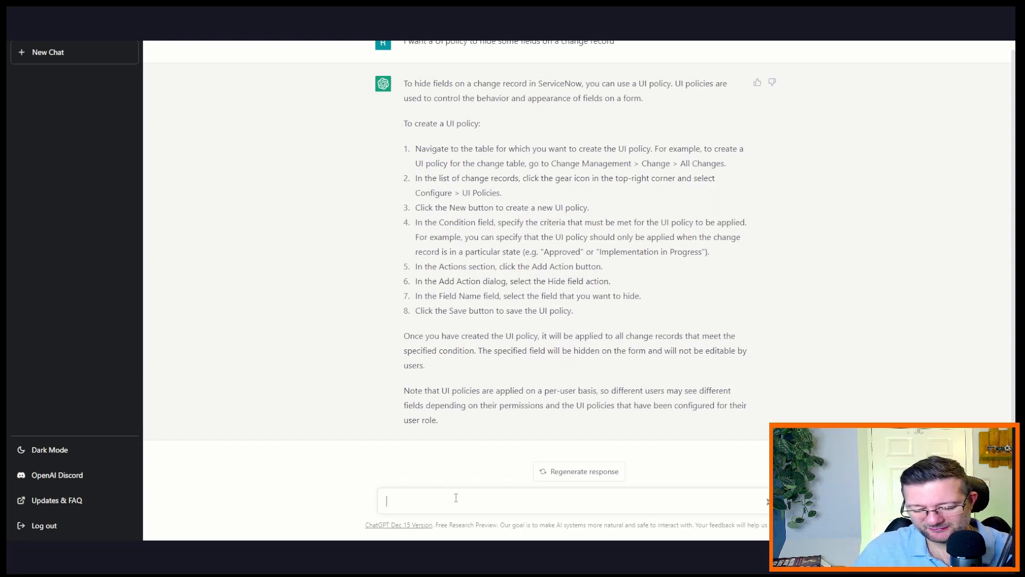
type("why wouldnt")
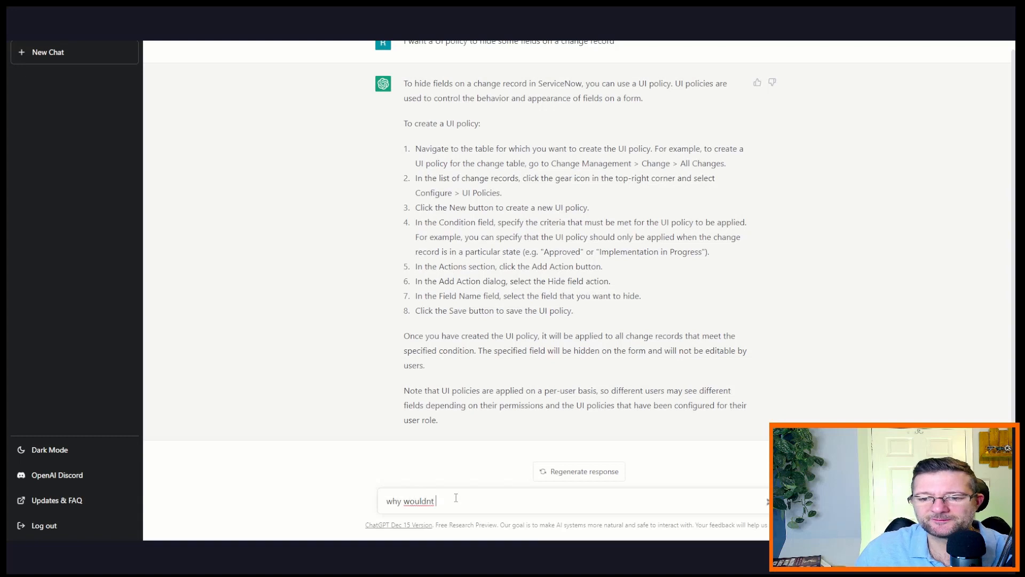
type("i do that in")
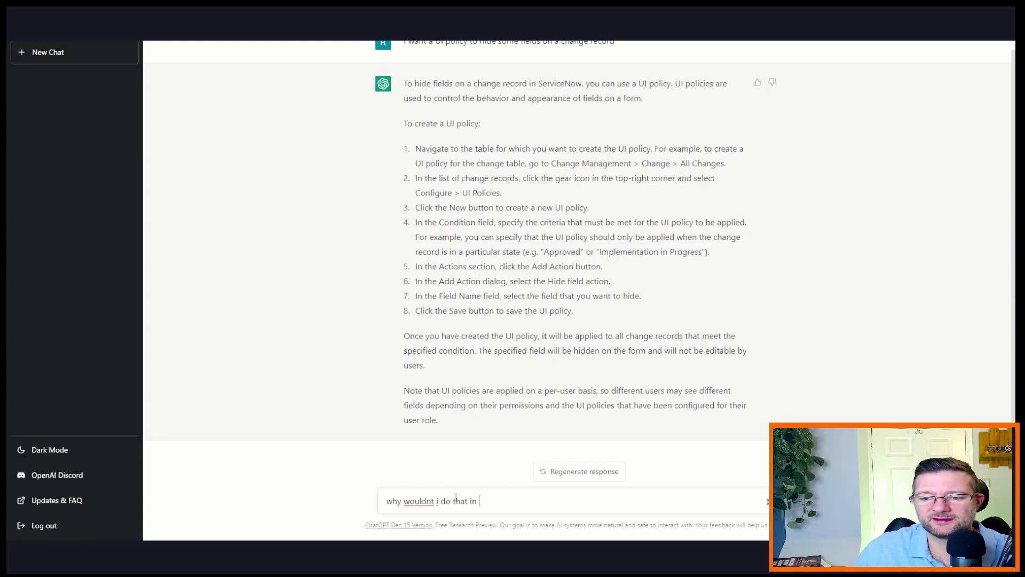
type("a client s")
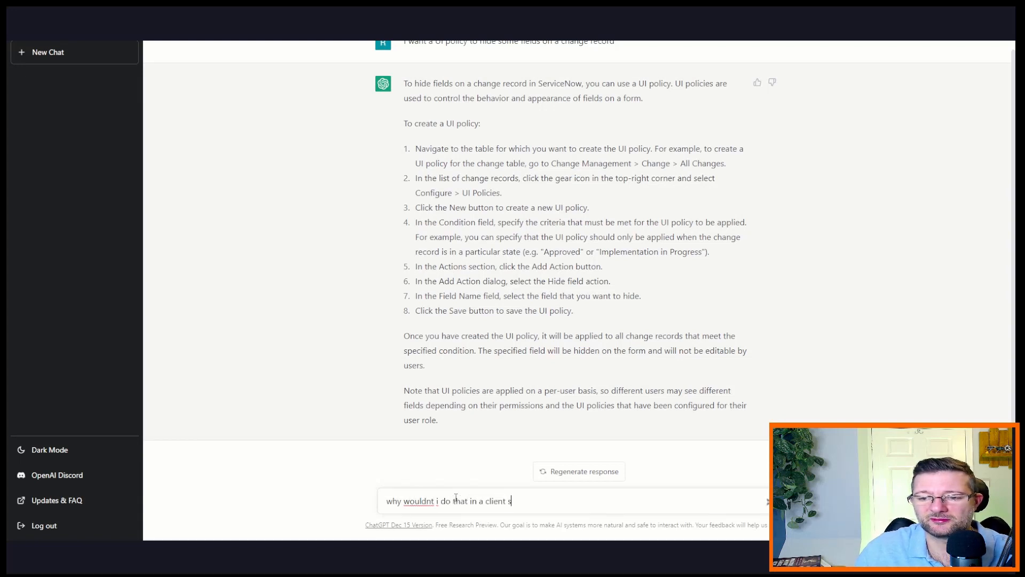
key("Enter")
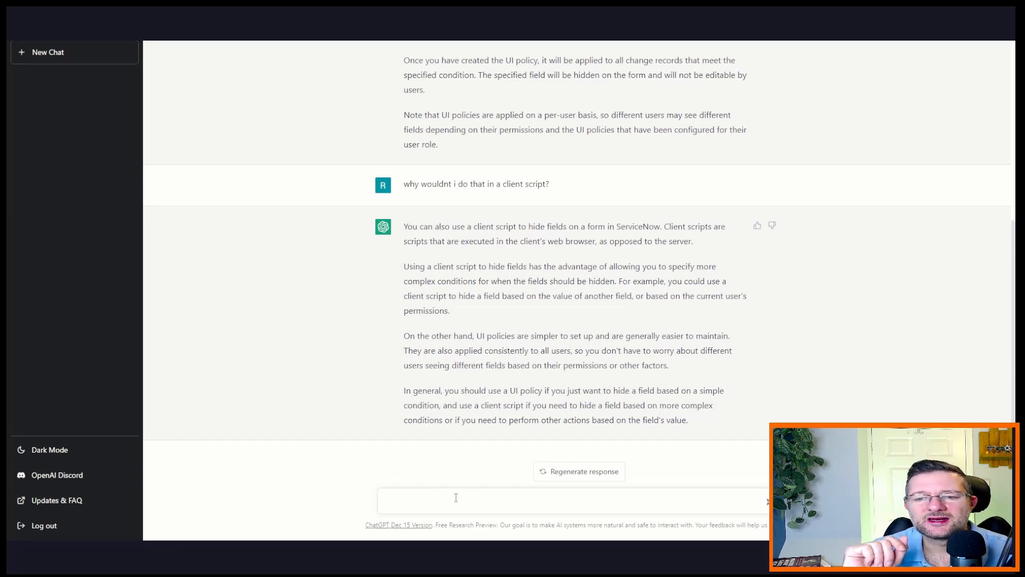
left_click(456, 499)
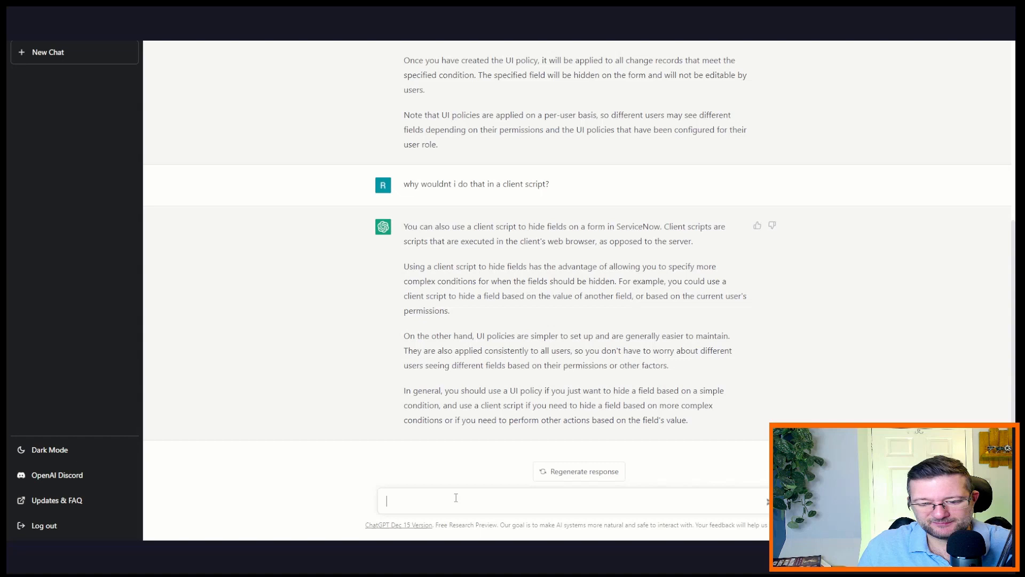
Ask for a problem record auto-assigned to the Problem Management group when closing an incident.
type("I have")
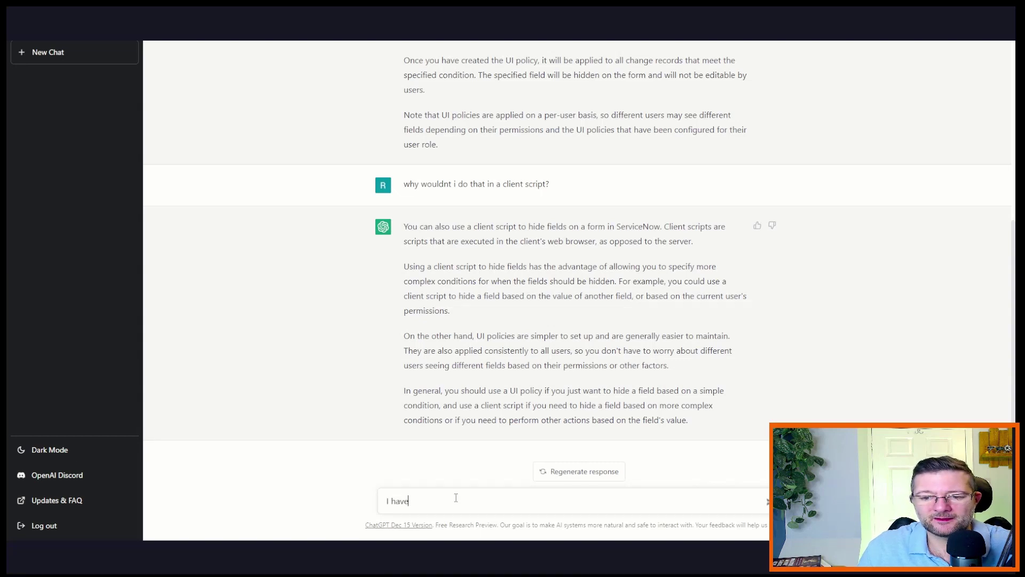
type("an incident")
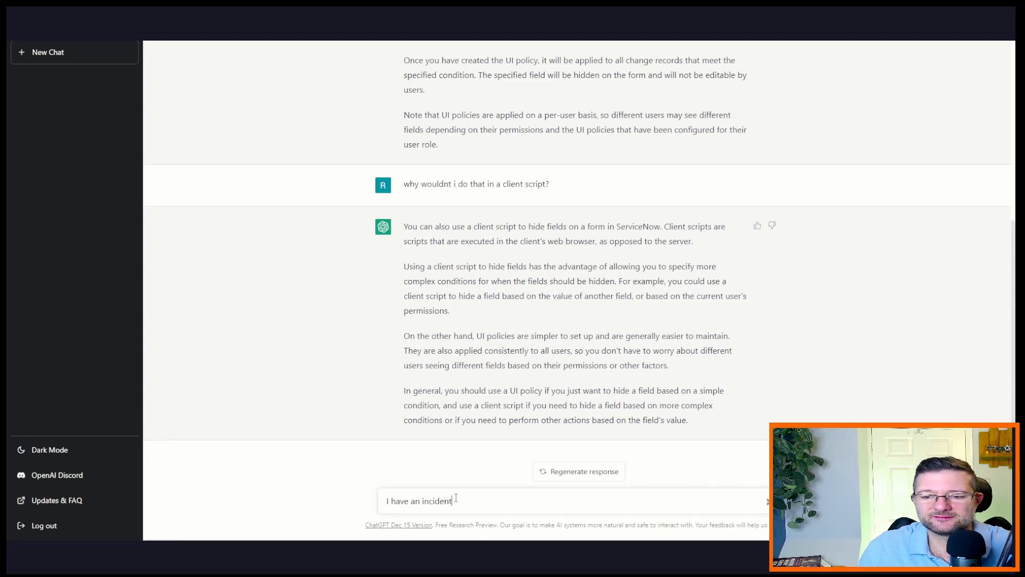
type(", when i")
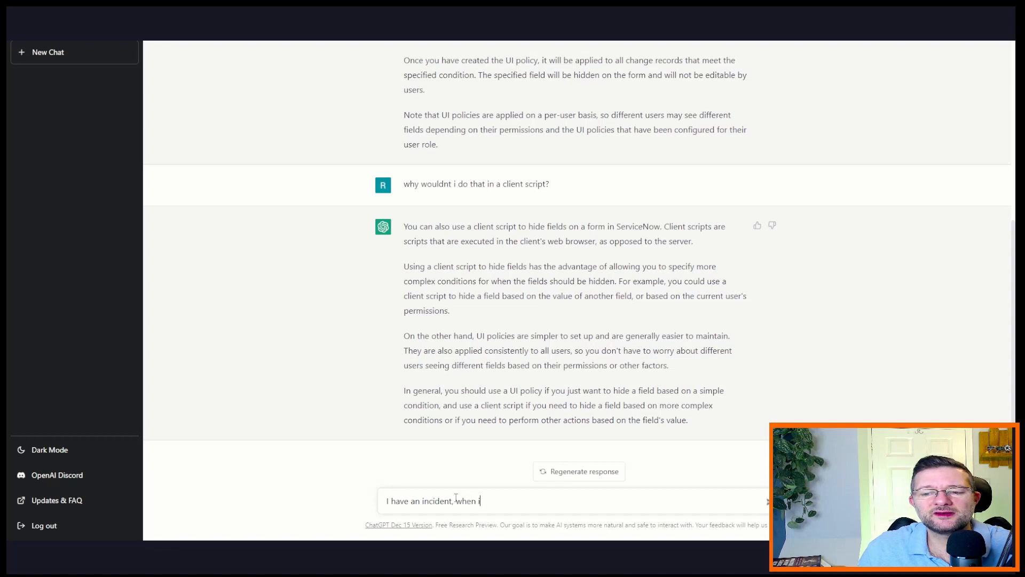
type("close it")
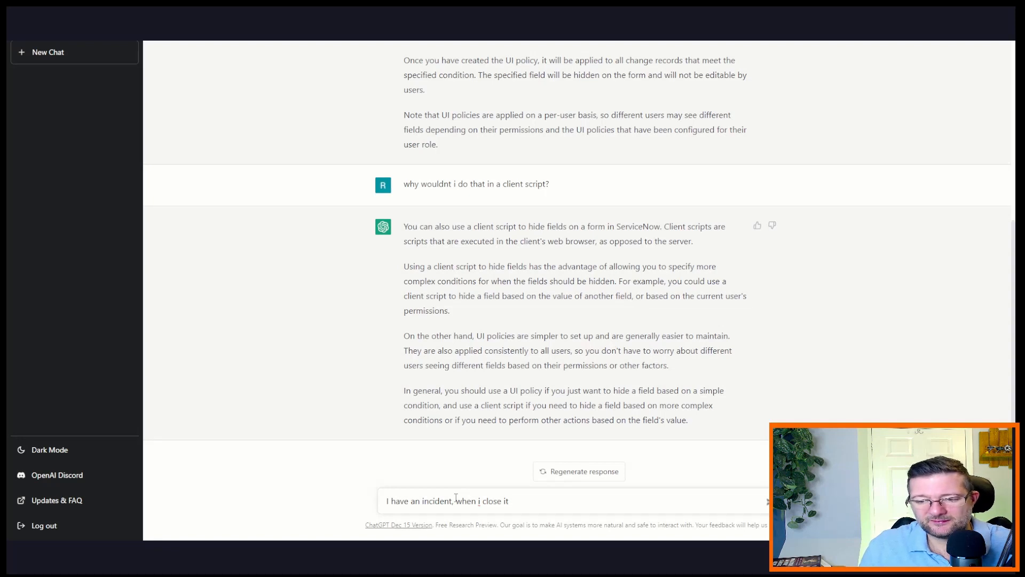
type("I want a pro")
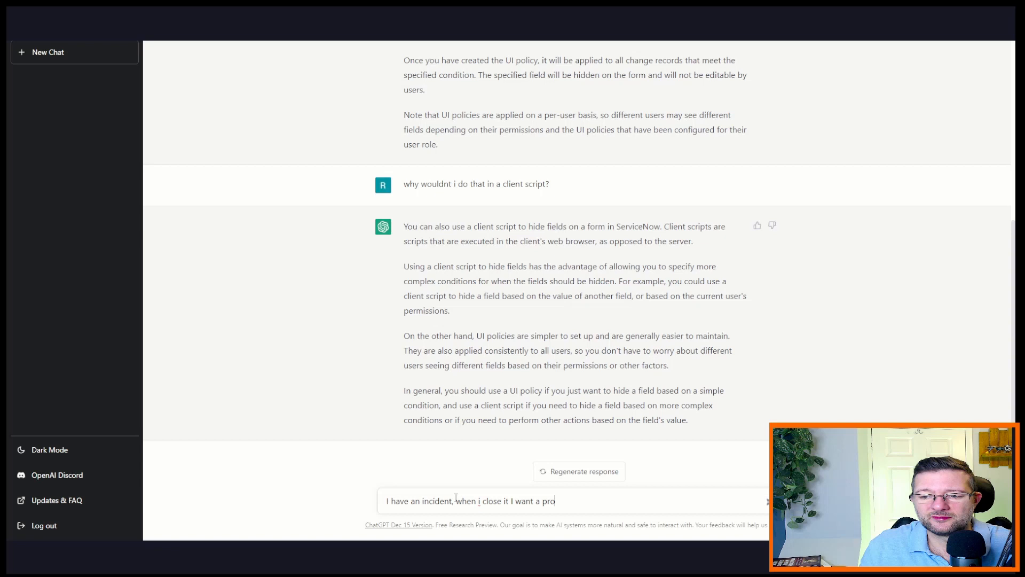
type("blem record")
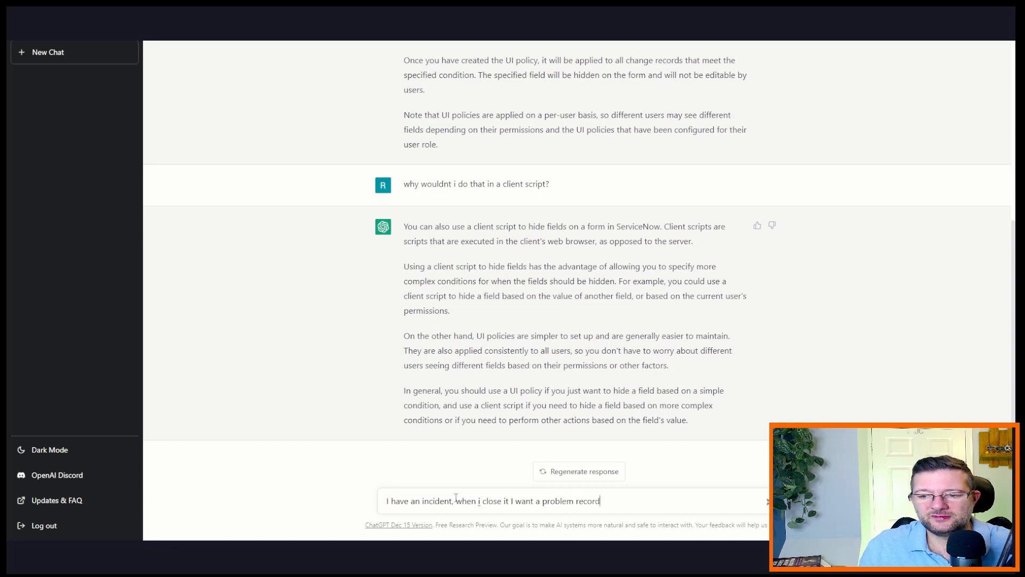
type("createdd")
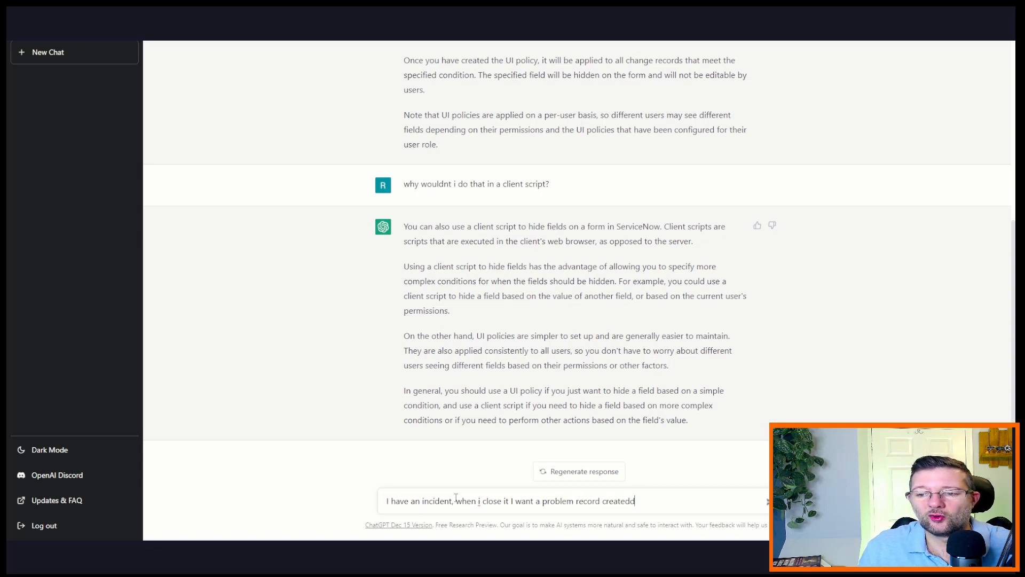
type("and auto")
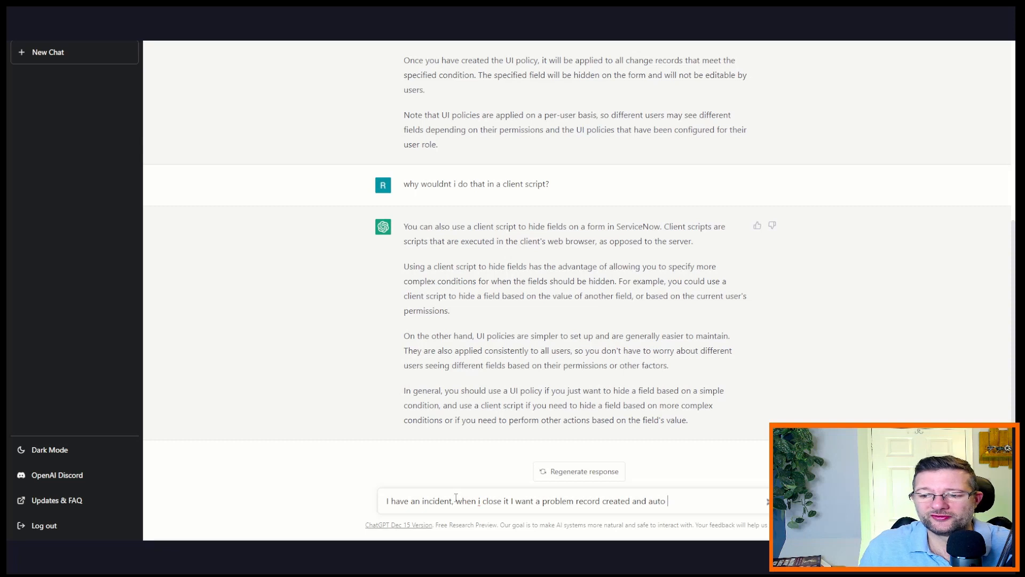
type("assigned to")
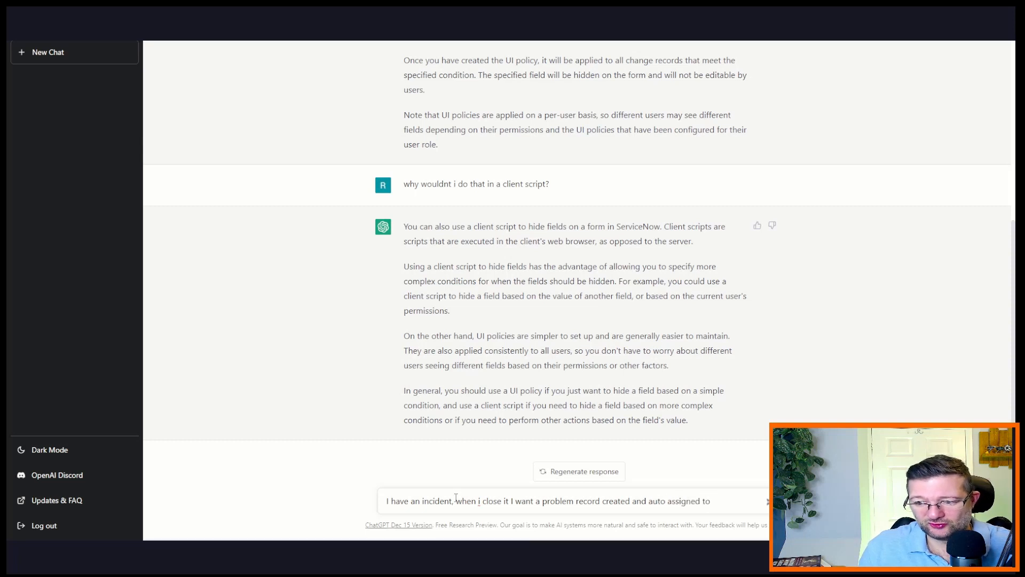
type("the Problem Management")
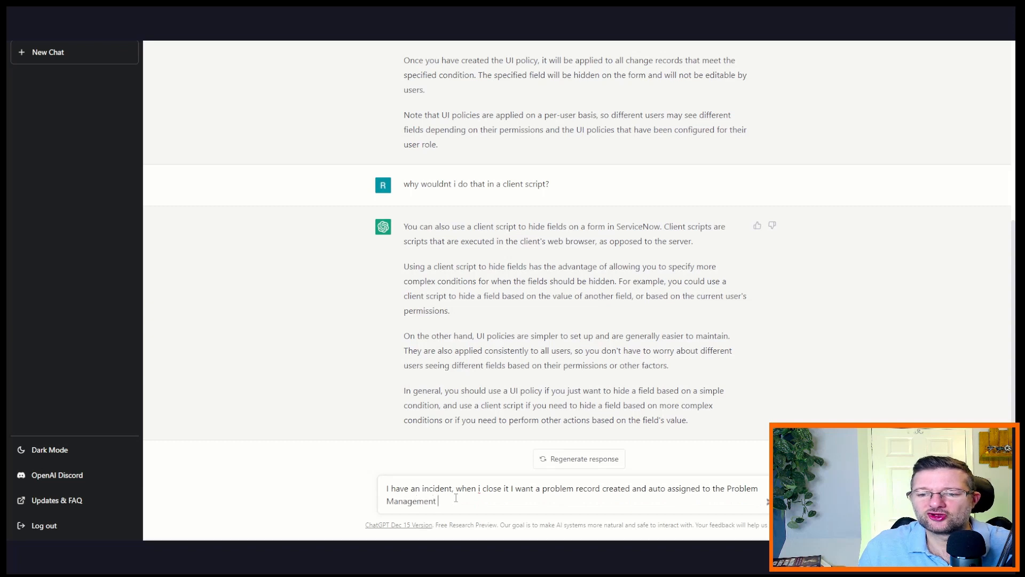
key("Enter")
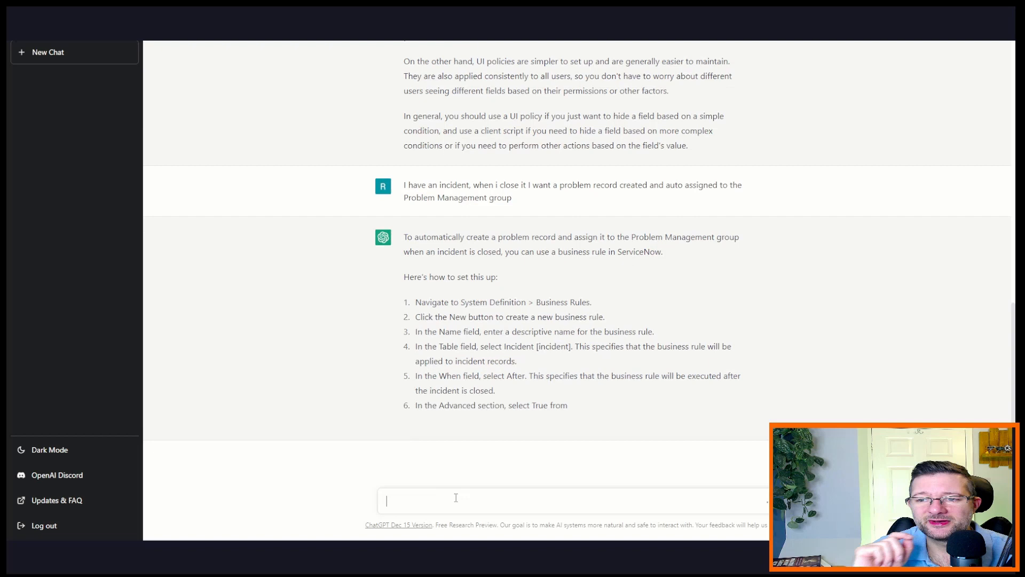
Scroll through the business rule steps and GlideRecord script inserting the problem record.
scroll("down", 3)
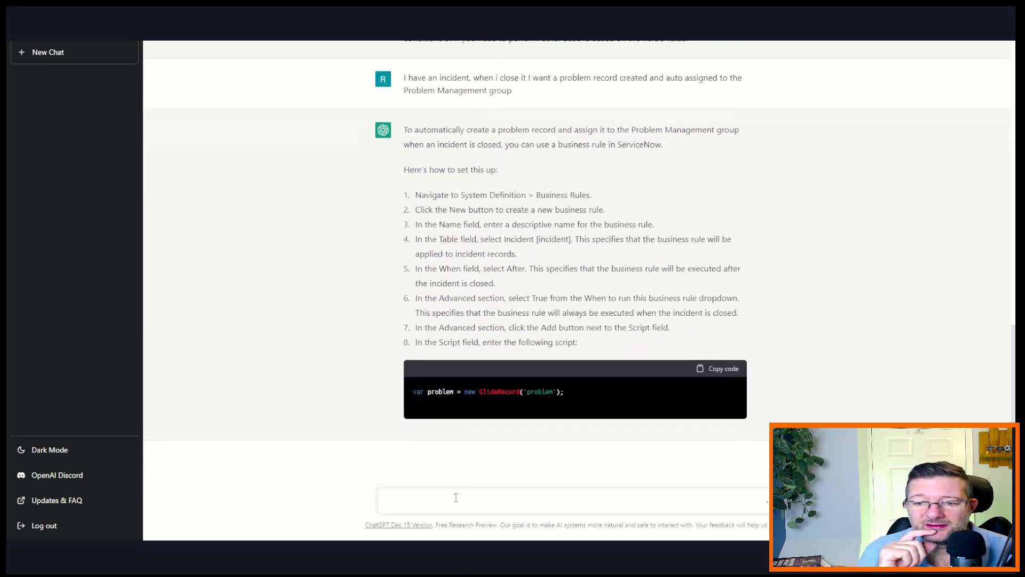
scroll("down", 3)
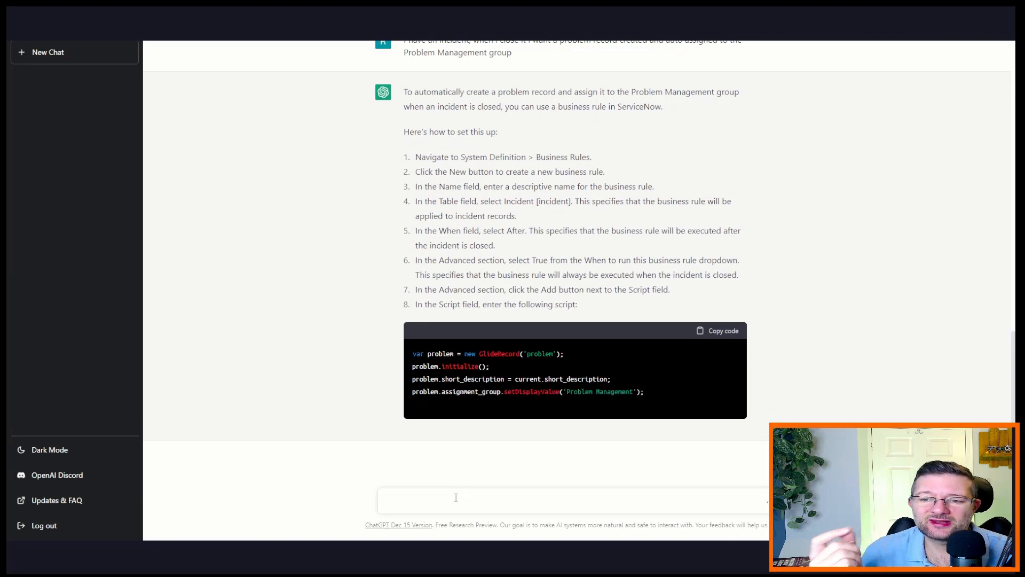
scroll("down", 3)
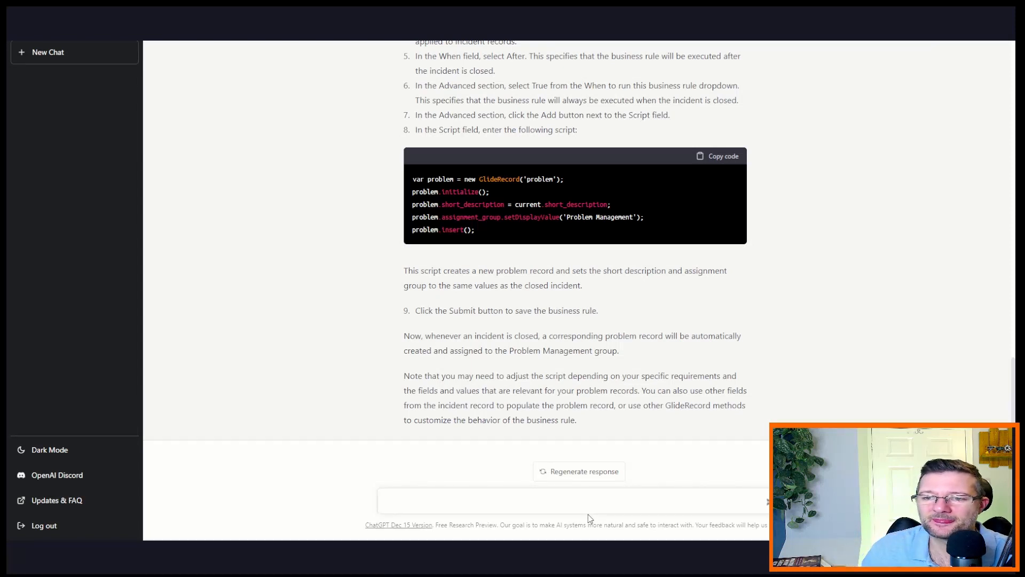
Send the follow-up 'but hang on should i use a flow for this?'.
left_click(583, 500)
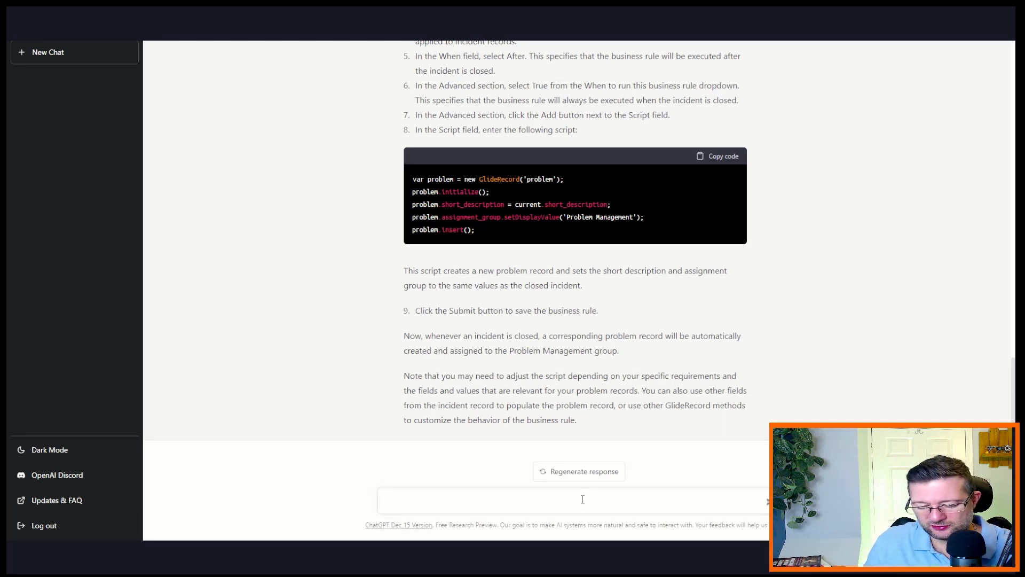
type("but hang")
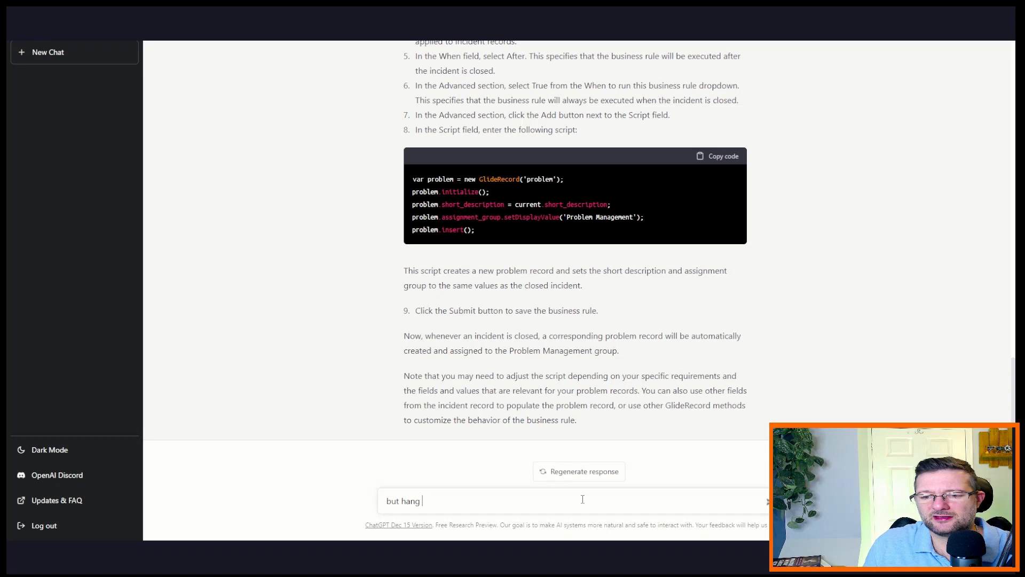
type("on")
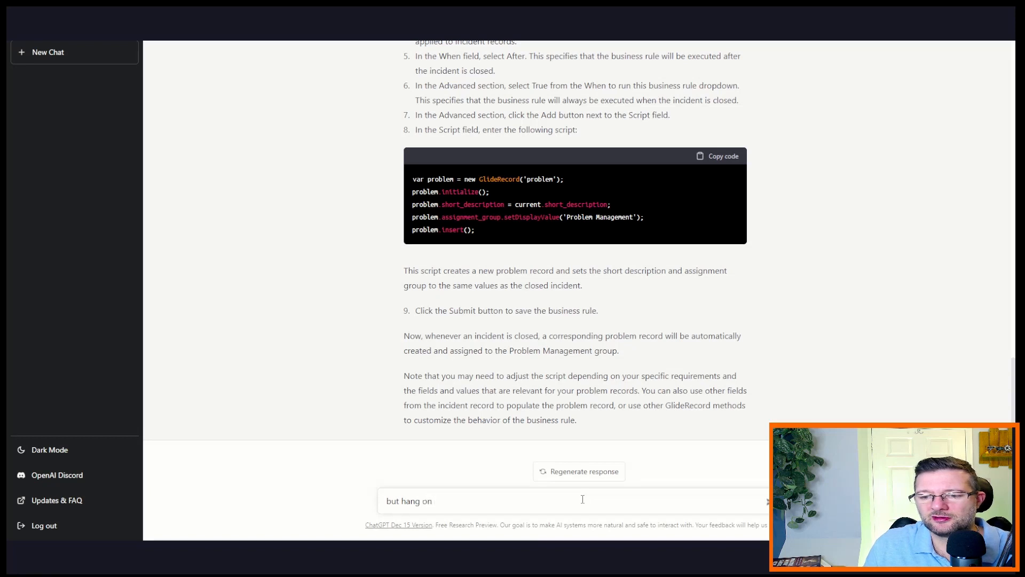
type("should i use a flow for")
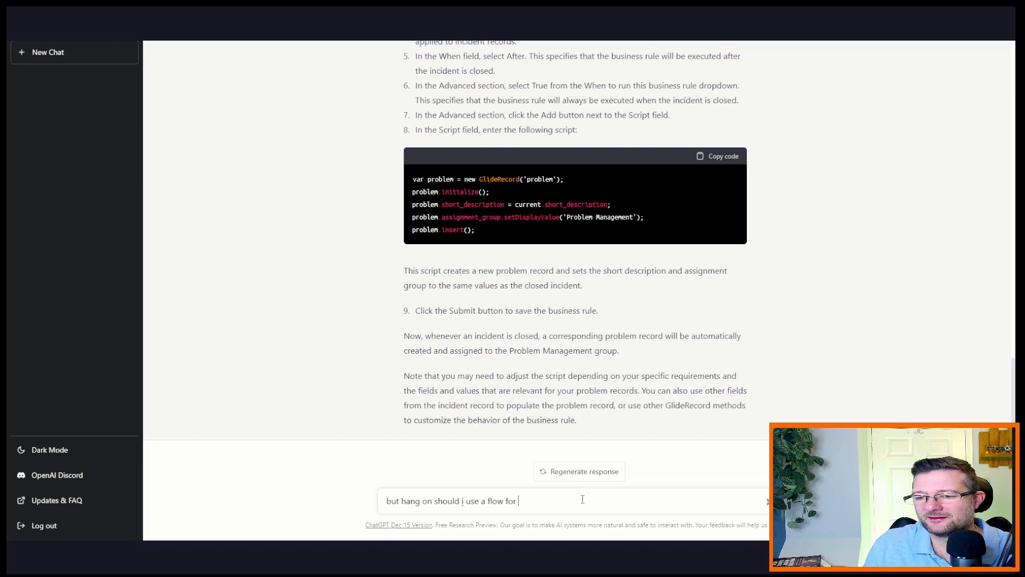
key("Enter")
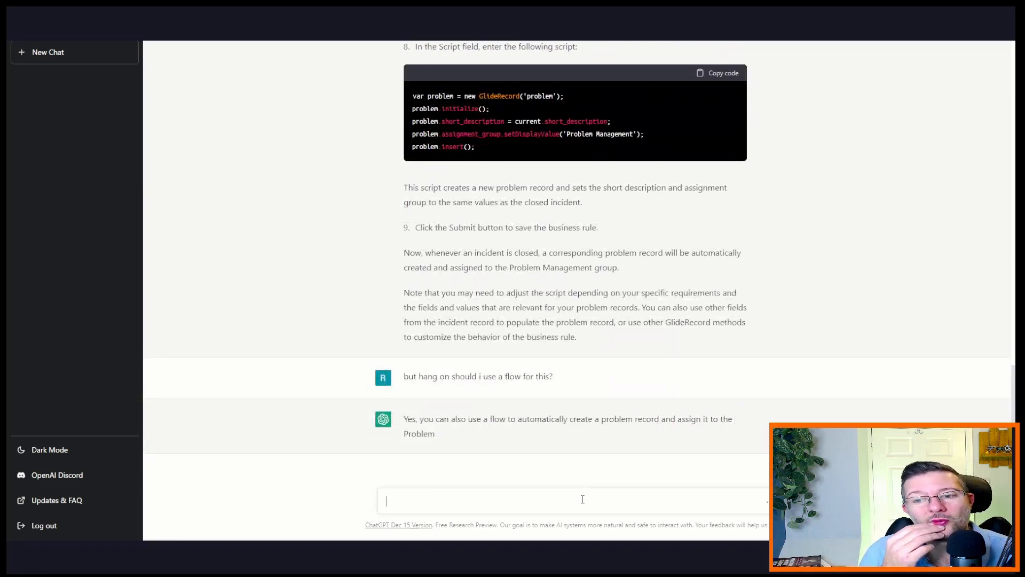
Scroll through the Flow Designer steps, including the Problem table Create Record element.
scroll("down", 3)
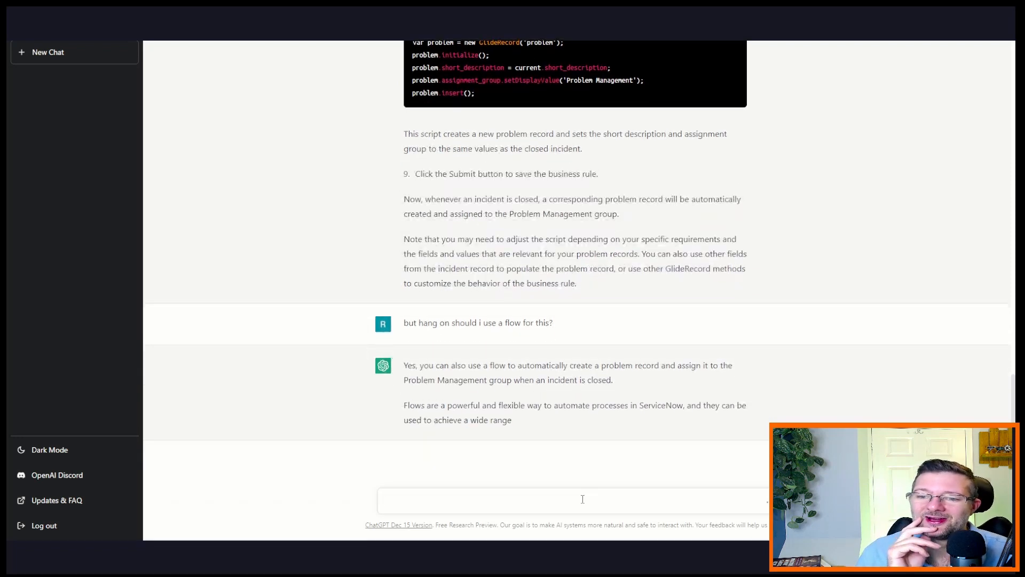
scroll("down", 3)
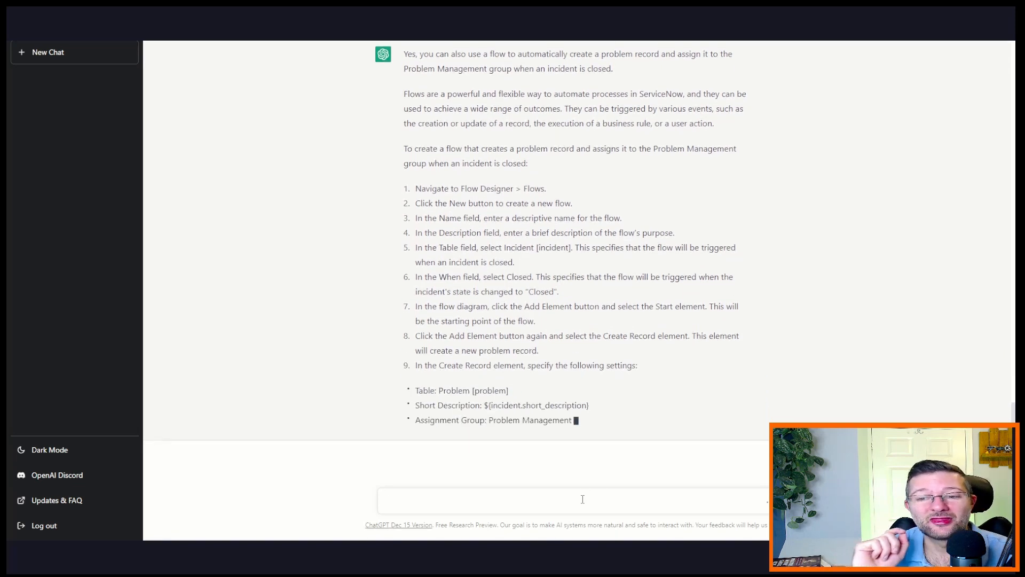
scroll("down", 3)
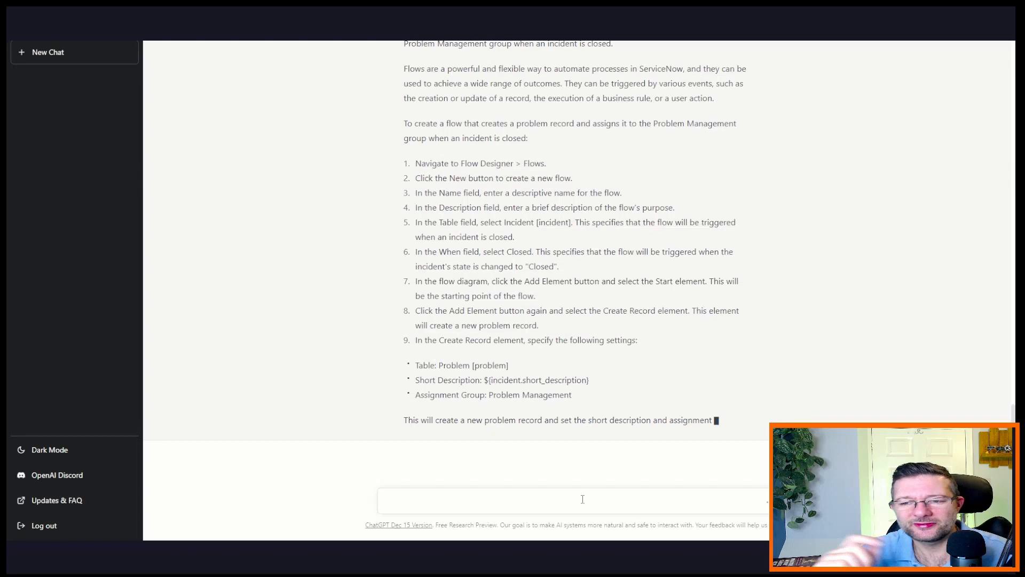